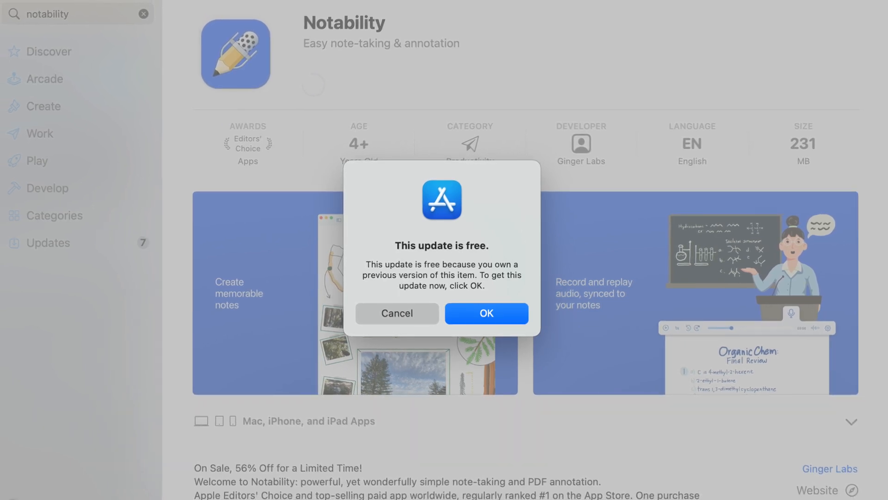
Confirm the free Notability update from the App Store
click(486, 312)
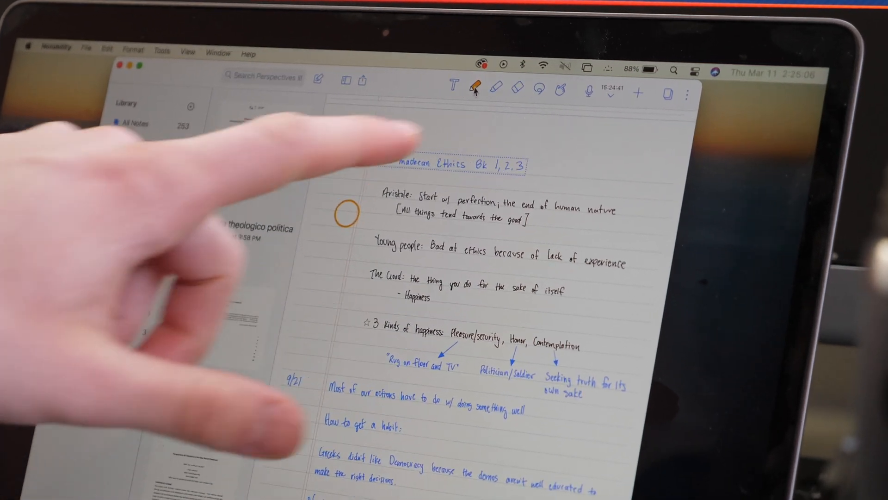
Highlight the 'Young people' line in yellow and write 'Hi' beside the title
click(475, 88)
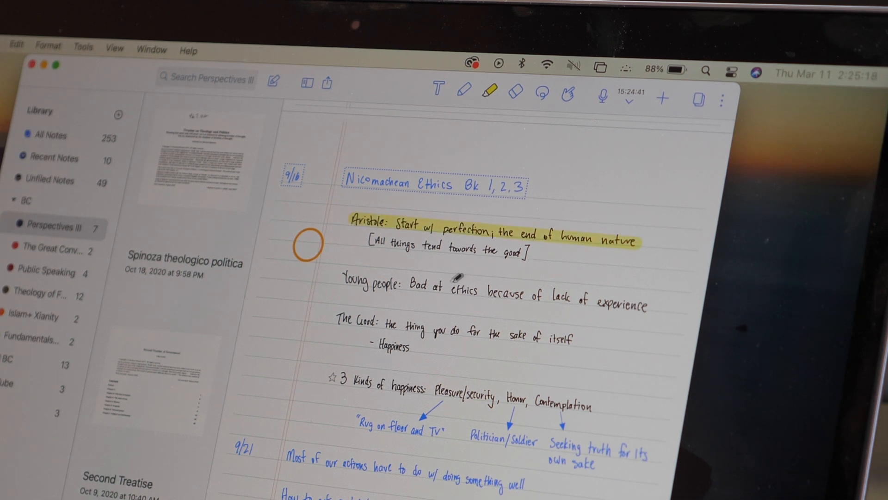
drag(340, 283, 652, 298)
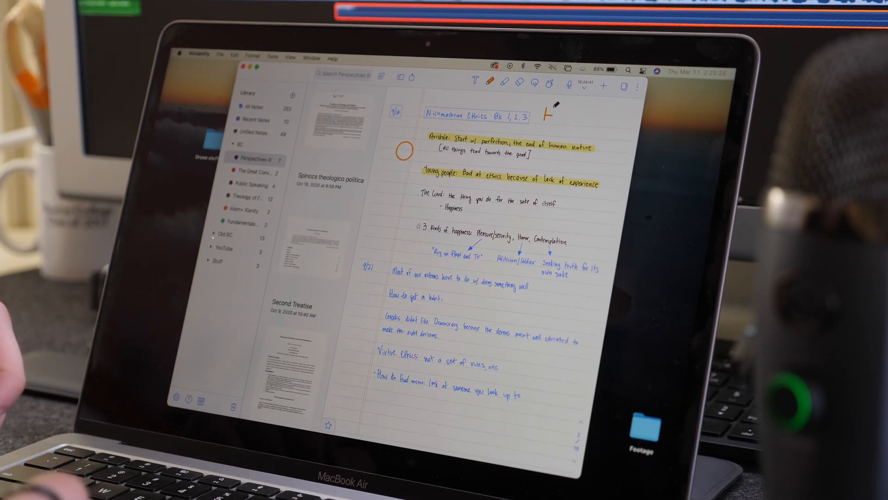
text(Hi)
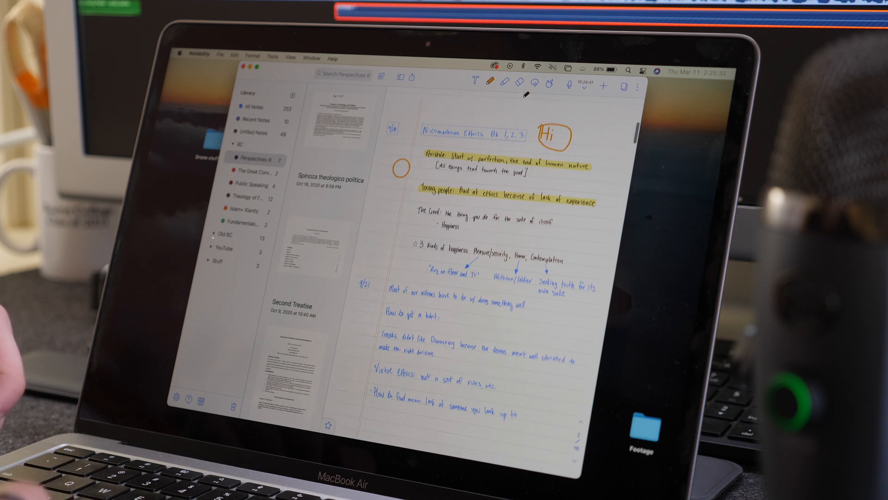
Place a typed text box above the Nicomachean Ethics note title
click(477, 80)
text(September 16 20)
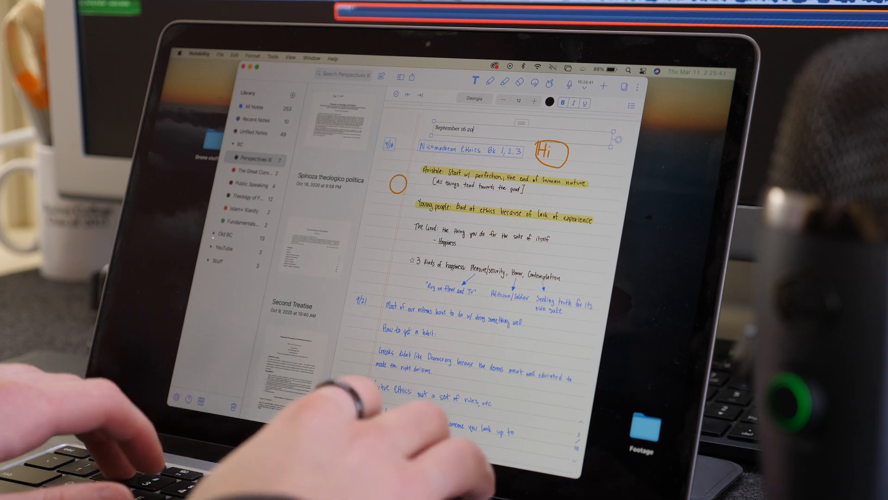
click(535, 100)
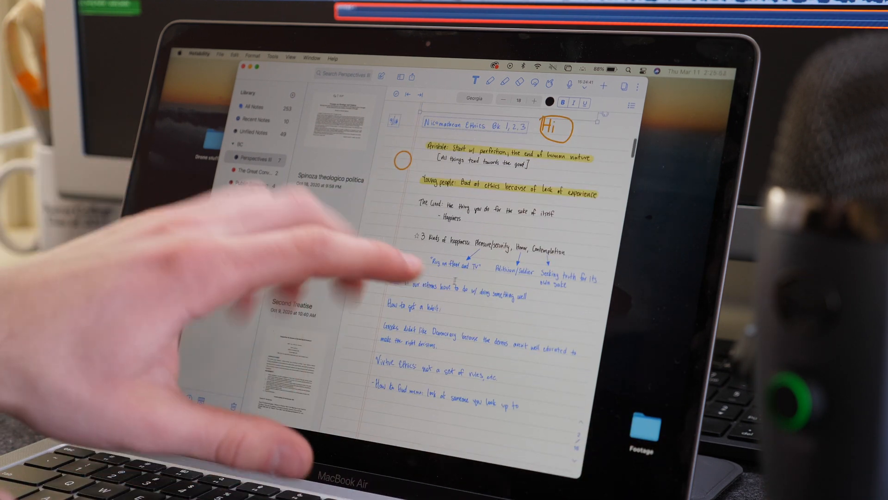
Select the square beside The Good line and open its Style options for a yellow fill
scroll(down, 3)
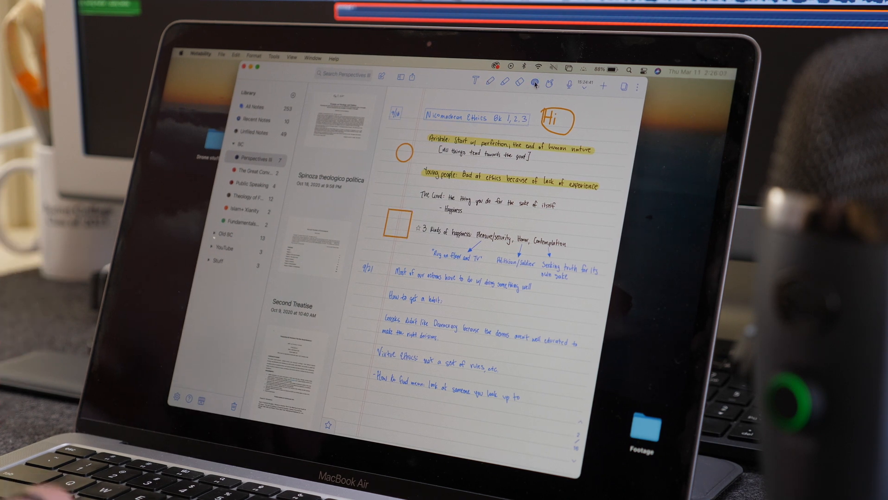
click(397, 221)
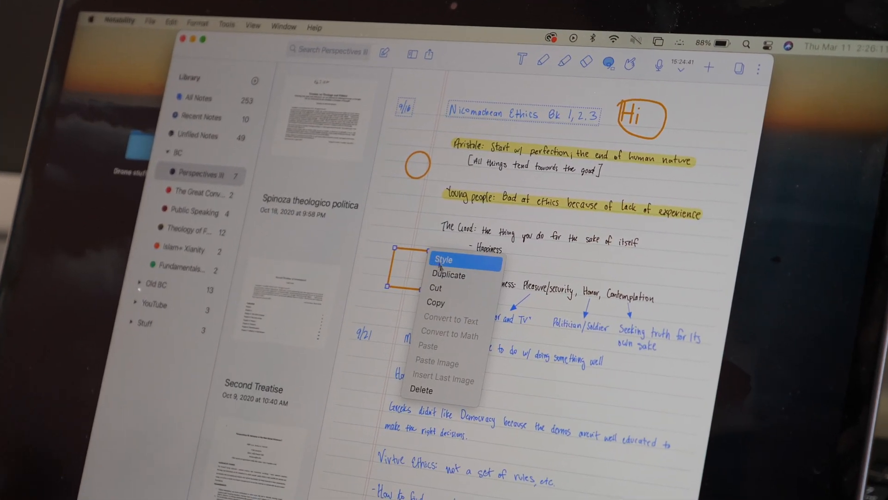
click(444, 260)
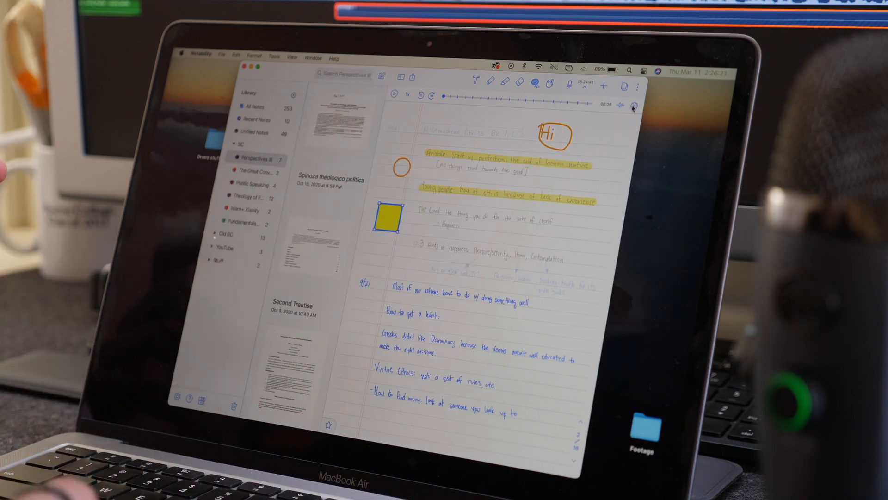
Show the page thumbnails and open the Notability Shop with its featured planner items
click(636, 102)
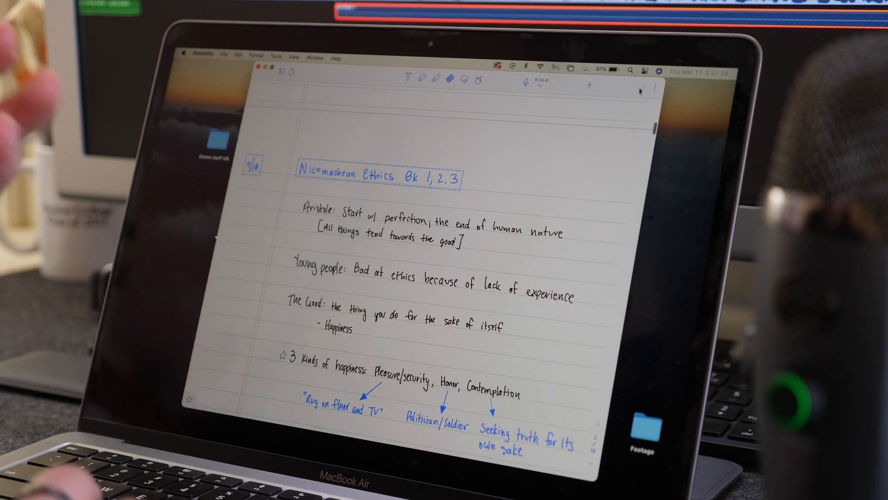
click(640, 86)
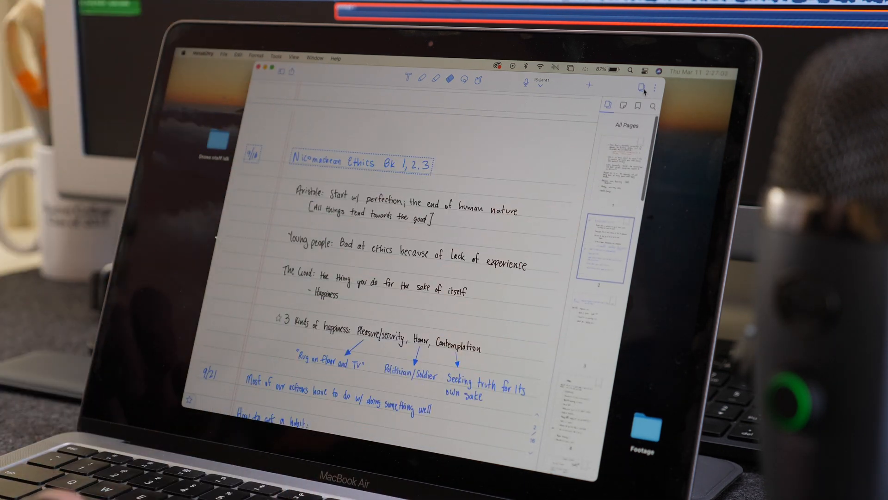
click(639, 86)
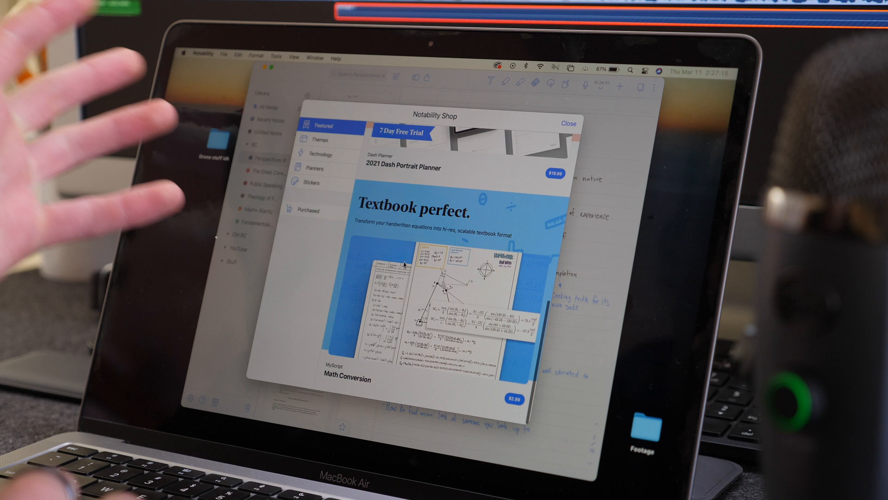
mouse_move(400, 294)
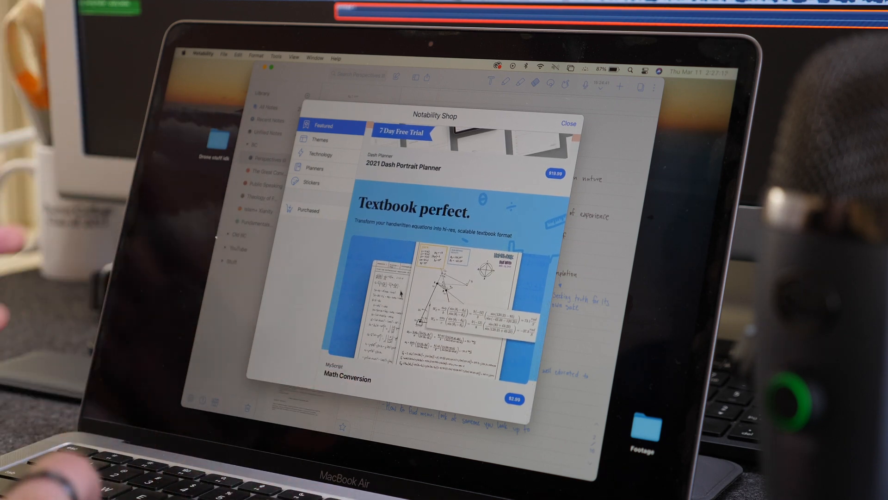
Browse the shop's Technology, Themes and Stickers sections
click(321, 154)
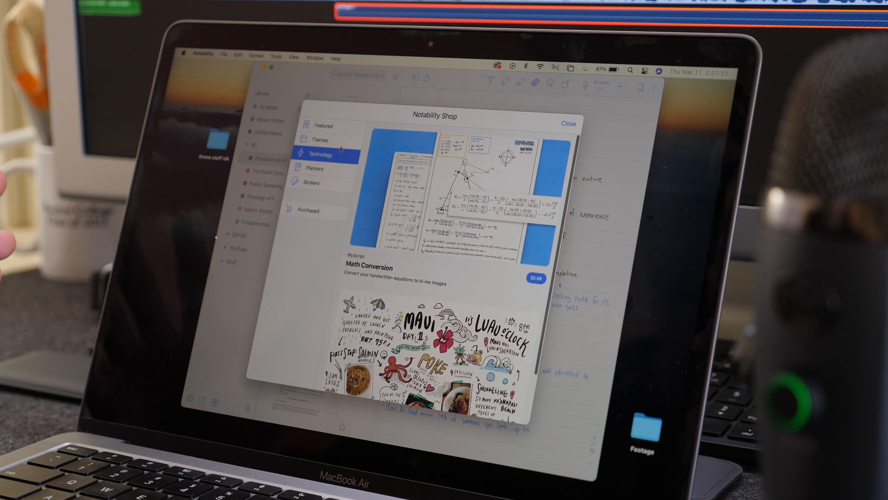
click(323, 140)
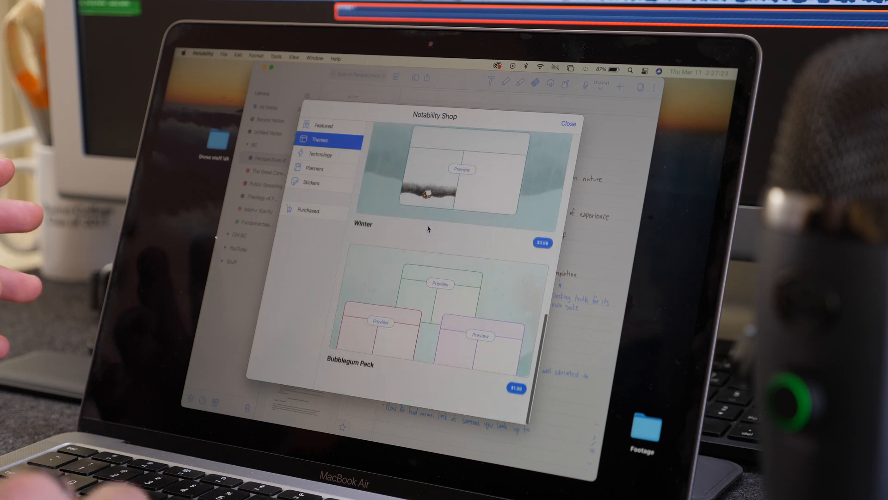
click(312, 182)
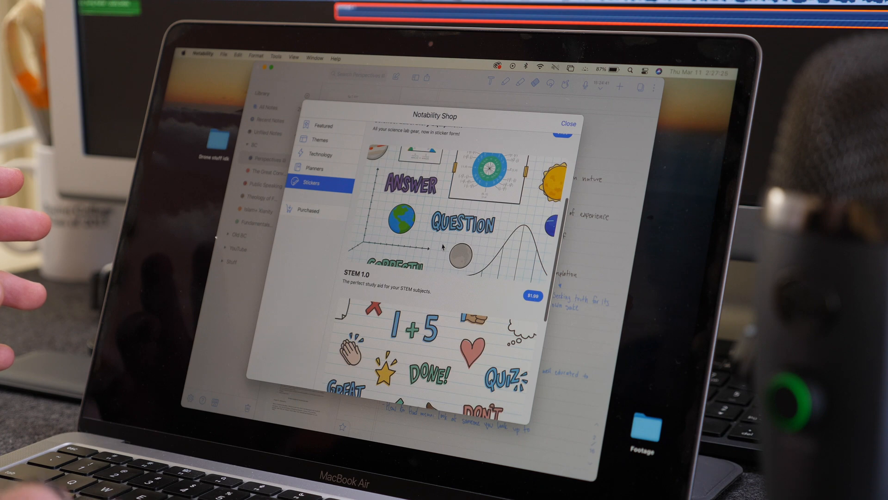
Close the Notability Shop and bring up the Media insert menu
scroll(down, 3)
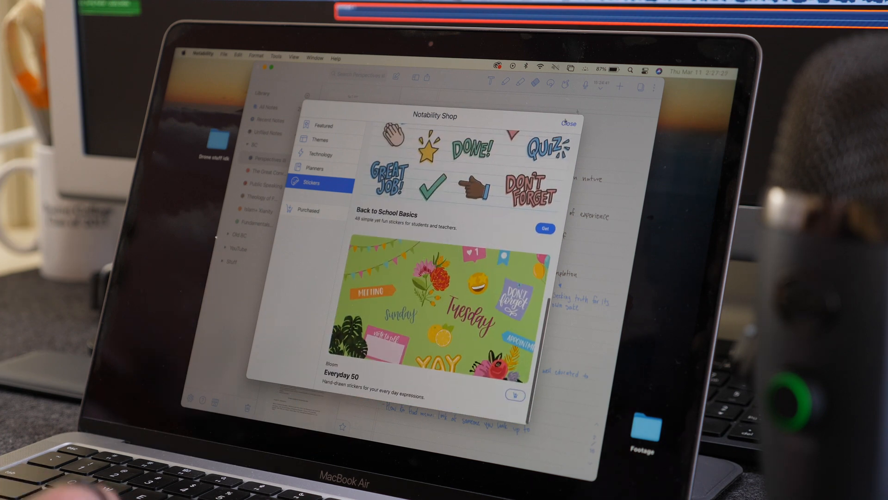
click(570, 124)
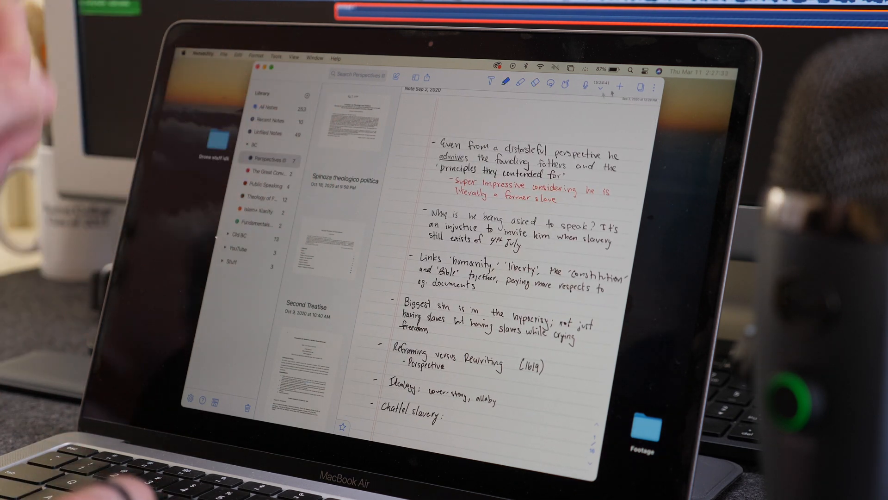
click(620, 87)
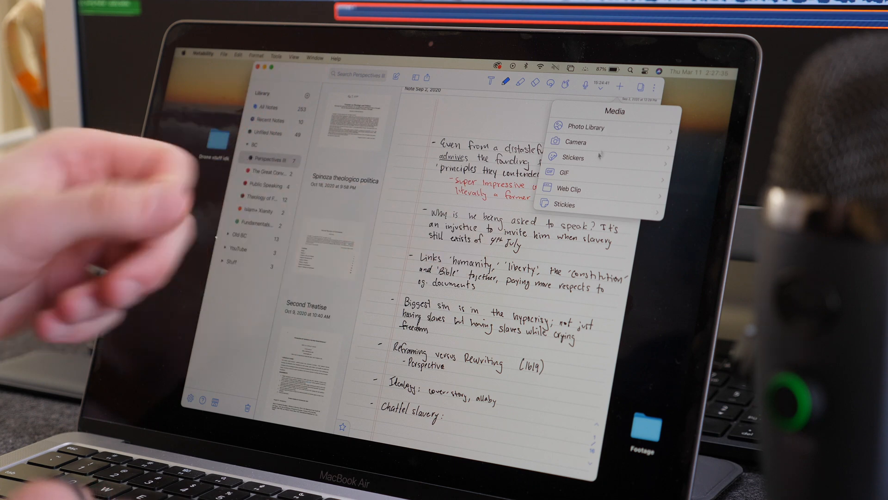